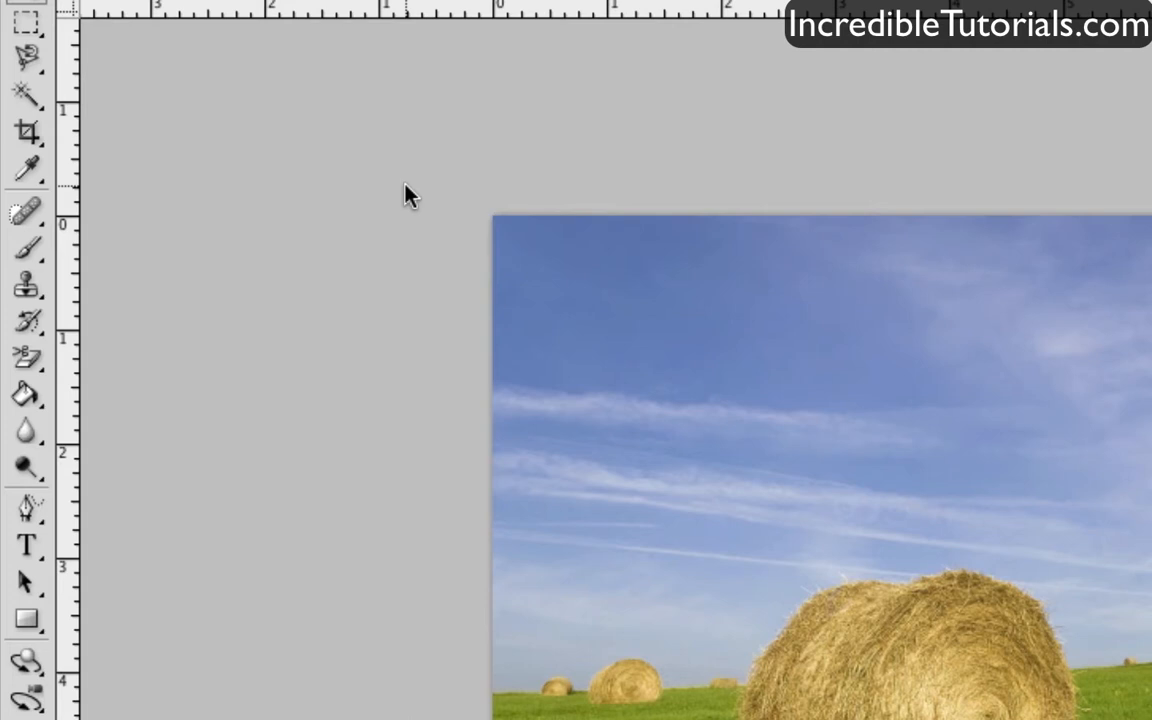
- Choose the Magic Wand Tool from the Quick Selection flyout in the toolbox
{"action": "left_click", "coordinate": [24, 94]}
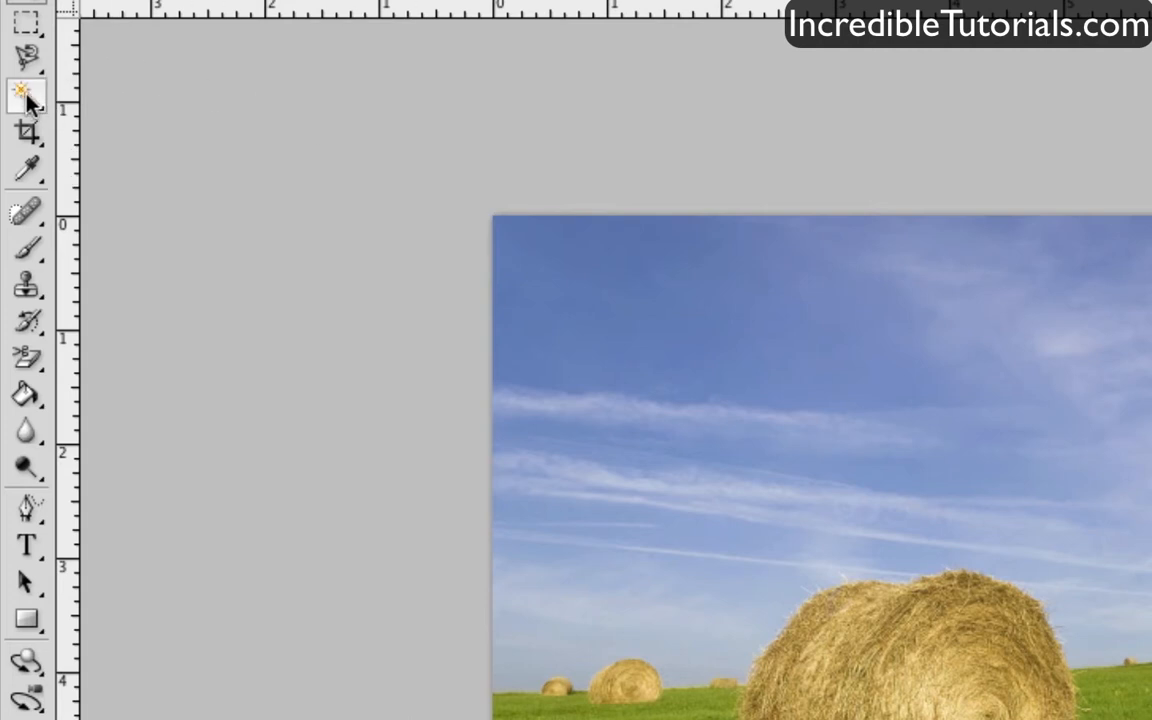
{"action": "left_click", "coordinate": [24, 96]}
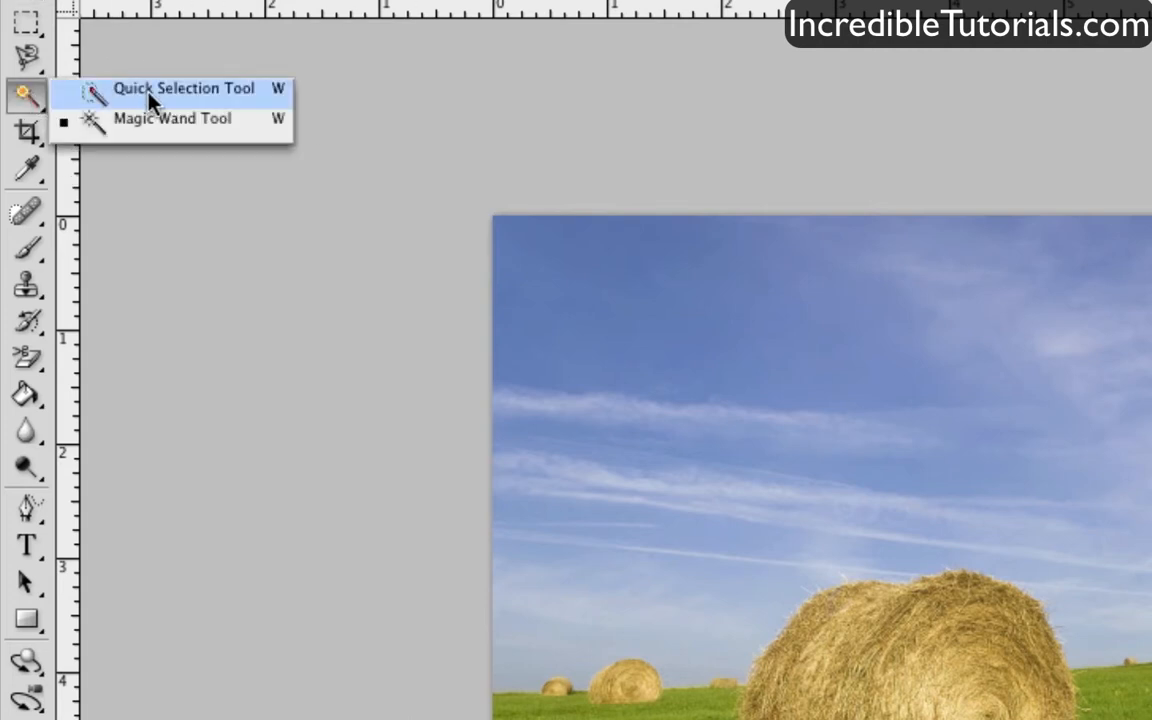
{"action": "mouse_move", "coordinate": [170, 108]}
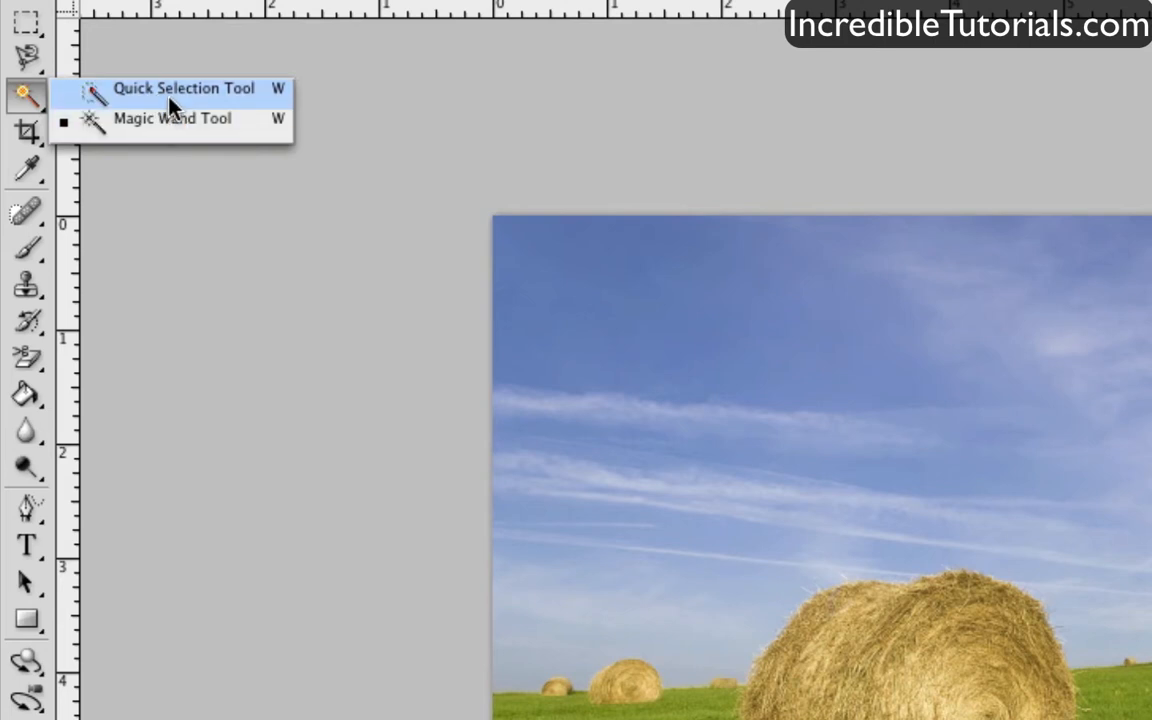
{"action": "mouse_move", "coordinate": [164, 118]}
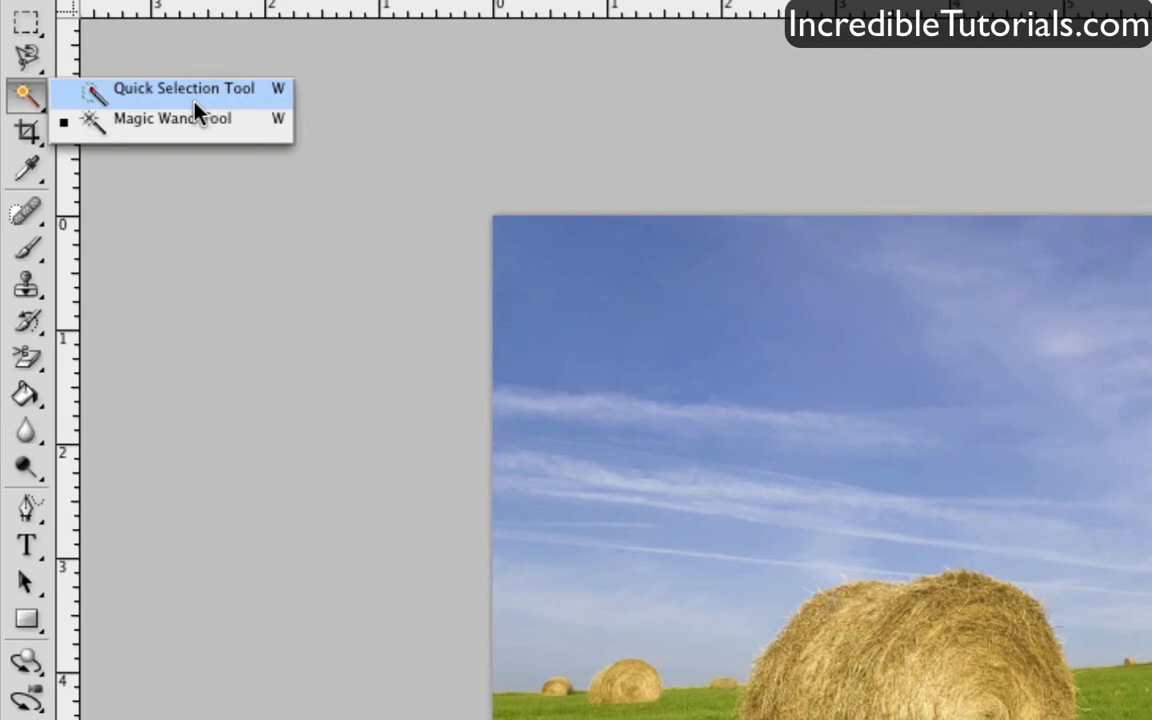
{"action": "left_click", "coordinate": [184, 88]}
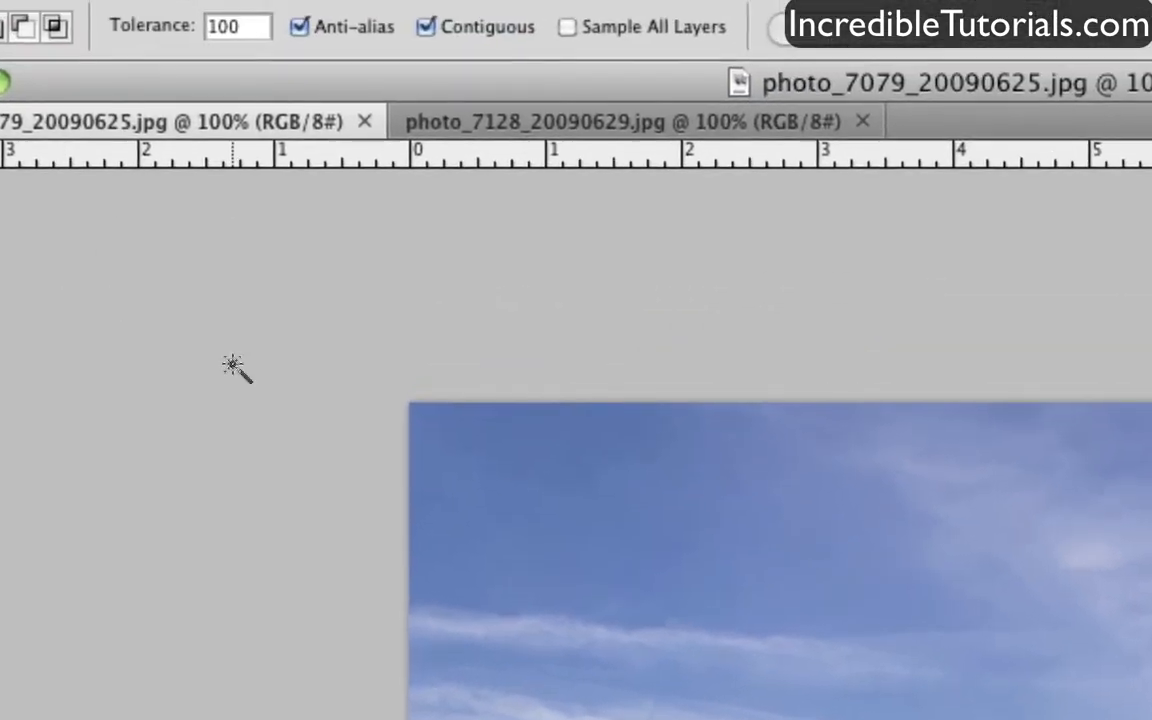
{"action": "mouse_move", "coordinate": [598, 262]}
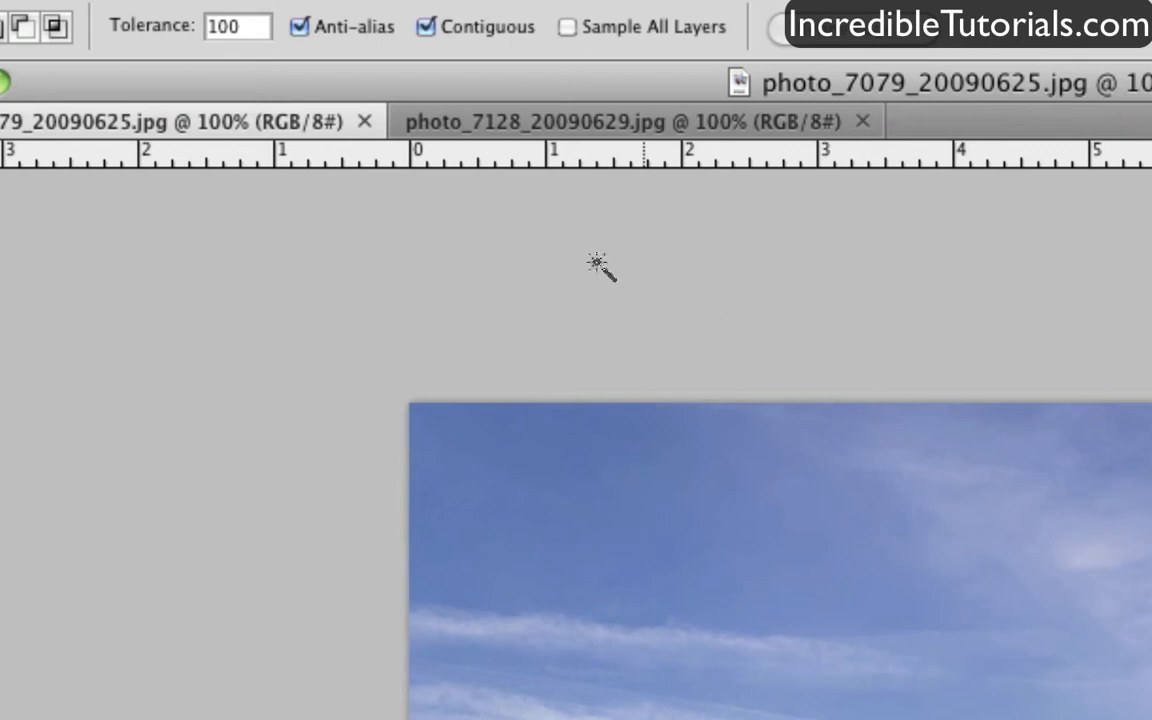
{"action": "mouse_move", "coordinate": [500, 68]}
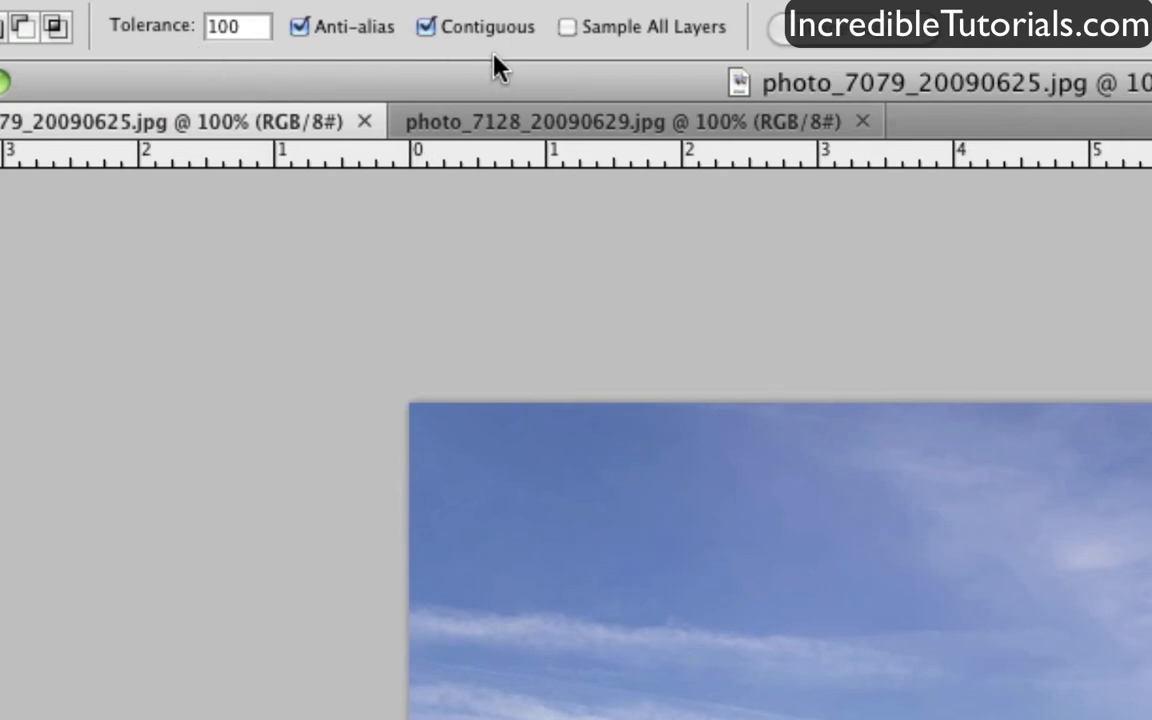
{"action": "mouse_move", "coordinate": [556, 68]}
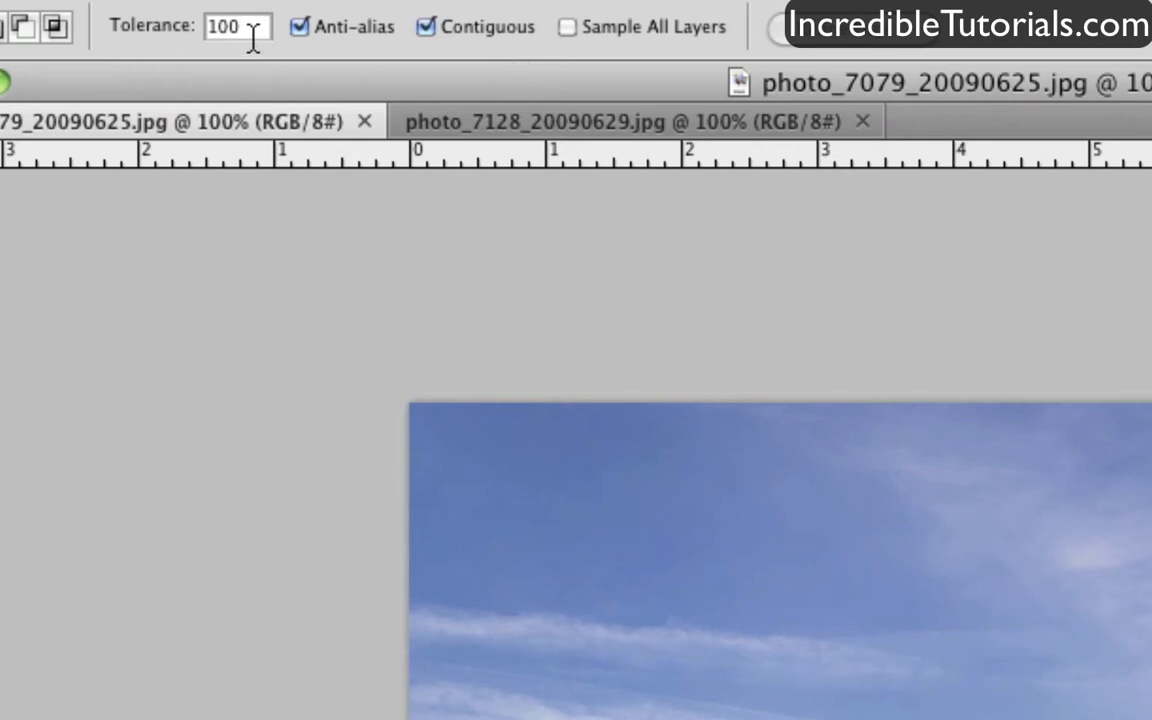
{"action": "mouse_move", "coordinate": [236, 28]}
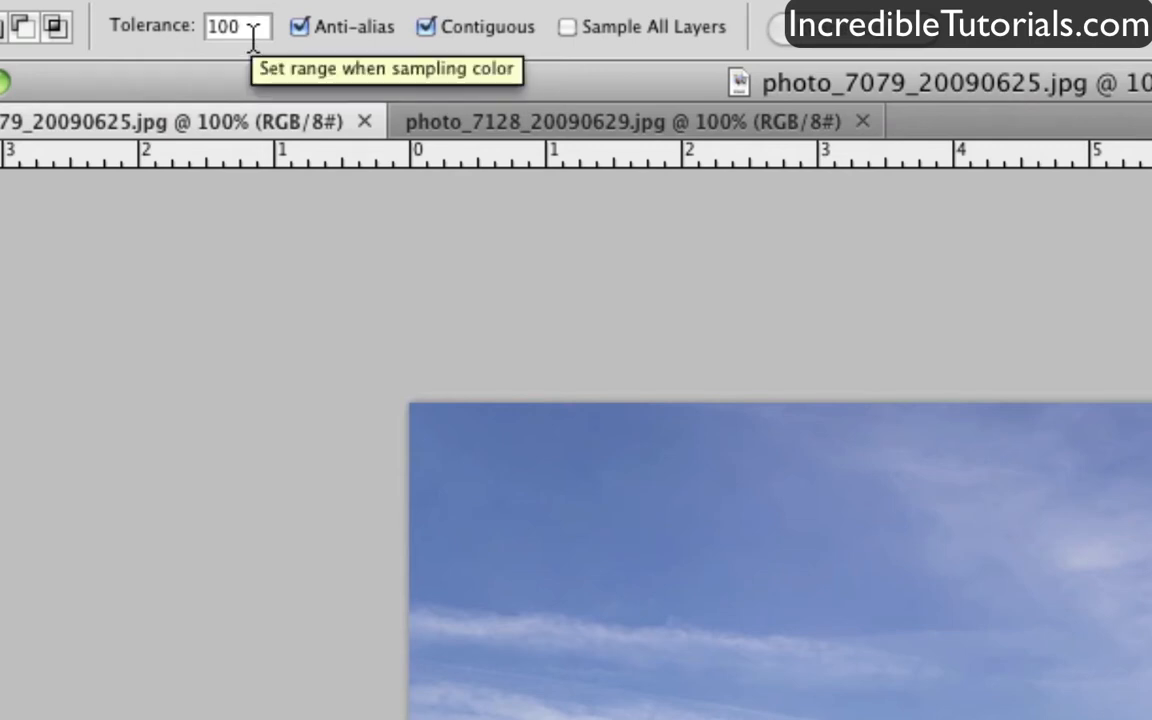
{"action": "mouse_move", "coordinate": [288, 158]}
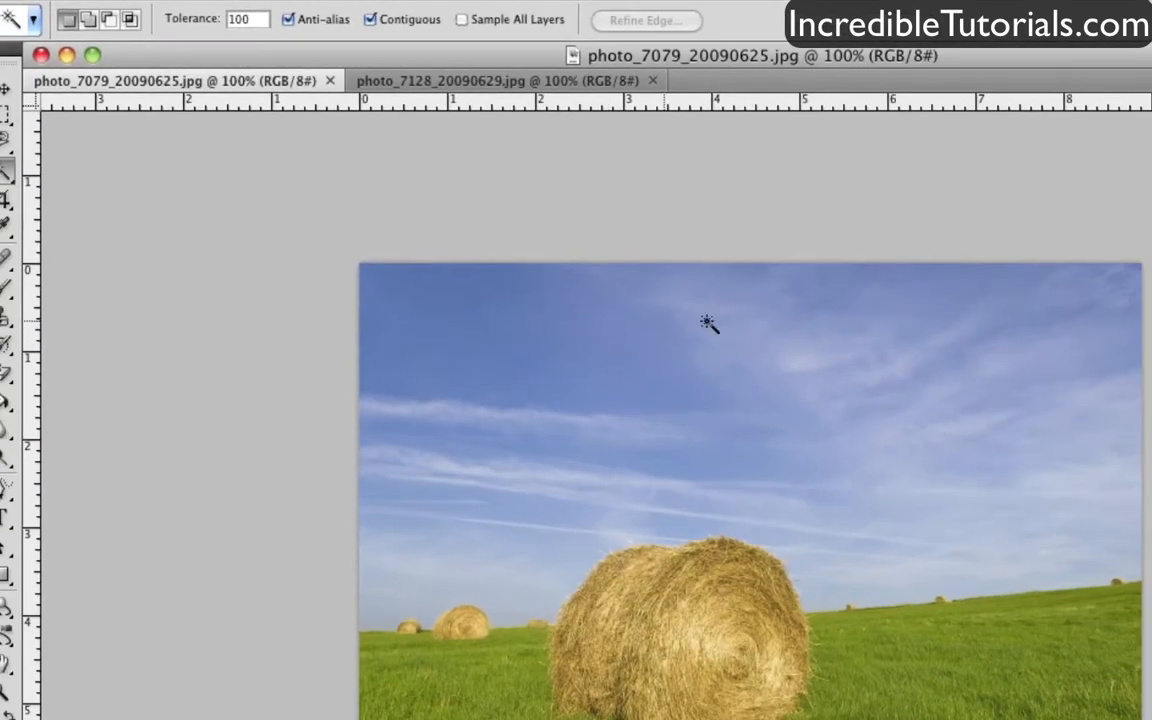
{"action": "mouse_move", "coordinate": [1028, 318]}
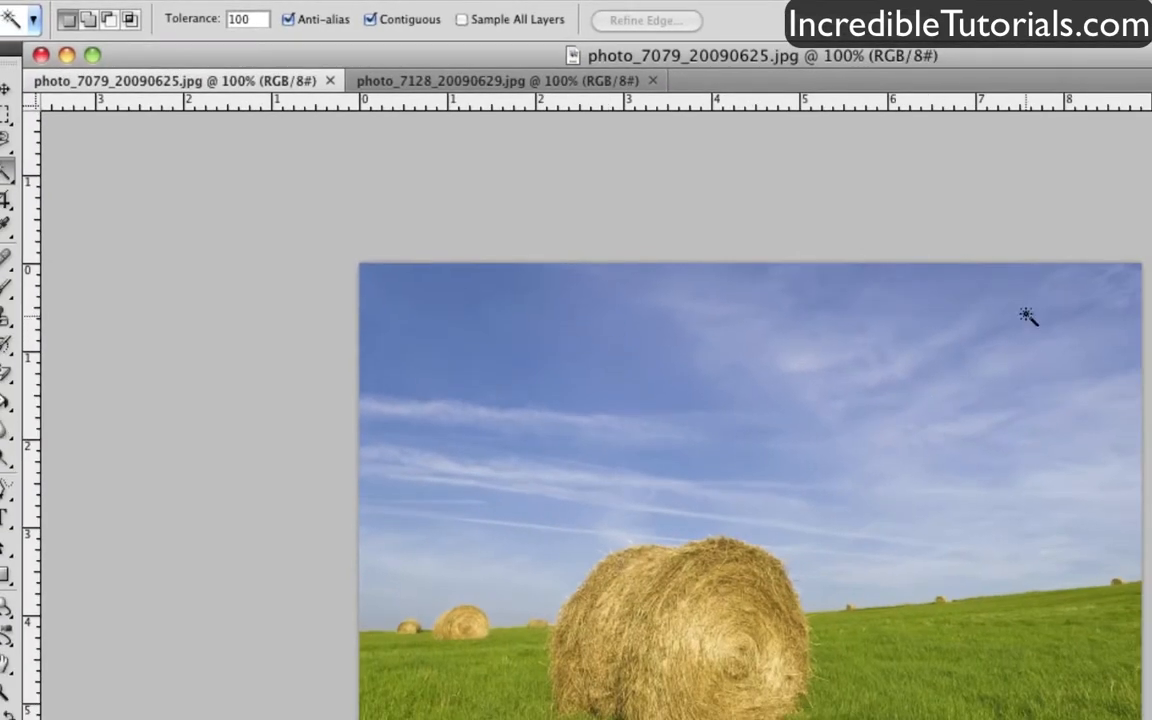
{"action": "mouse_move", "coordinate": [690, 502]}
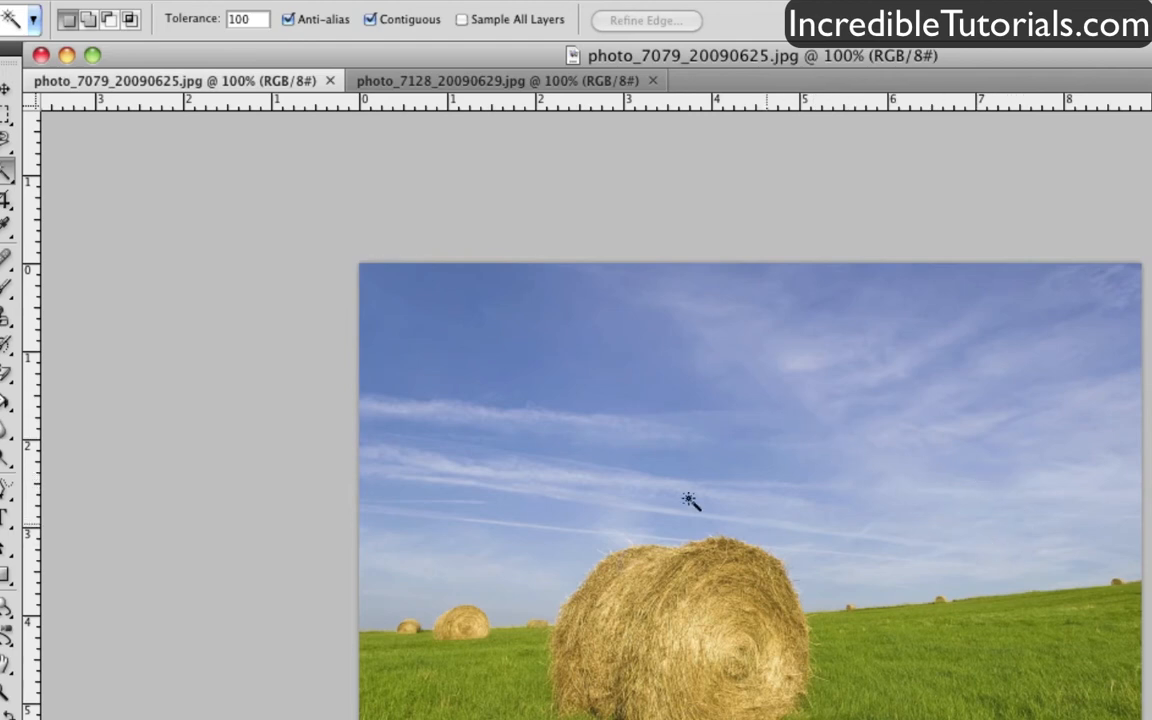
{"action": "mouse_move", "coordinate": [350, 238]}
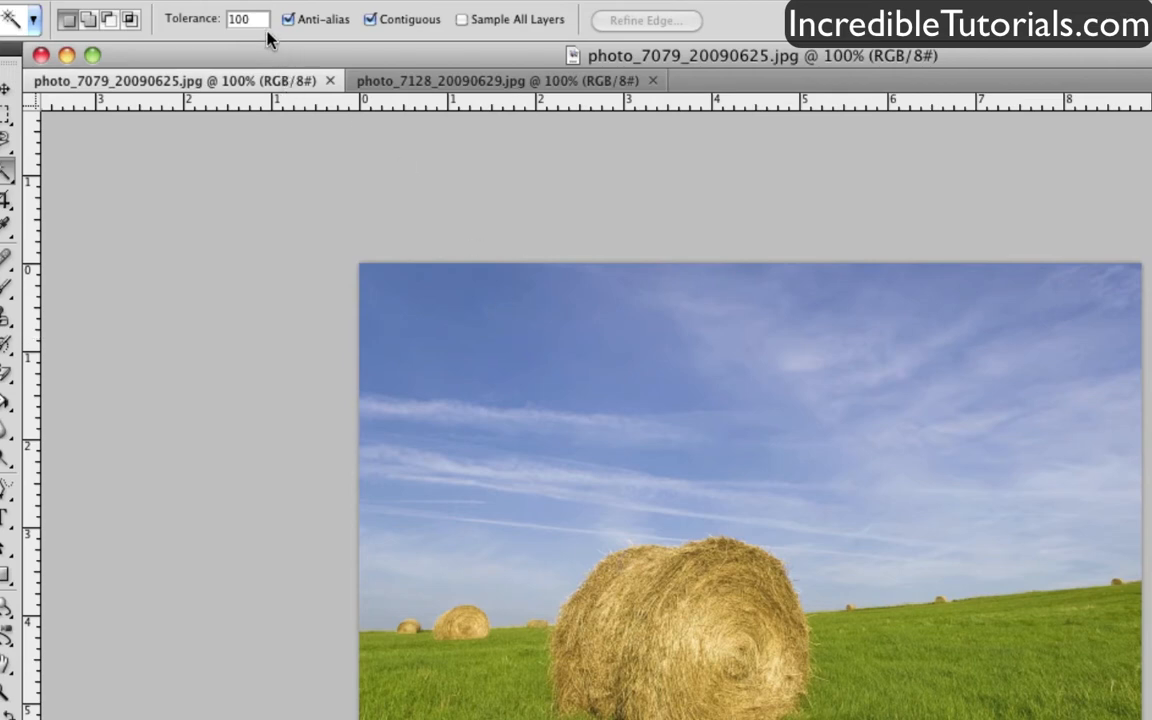
- With tolerance 10, select the small sky patch in the photo's upper-left corner
{"action": "type", "text": "1"}
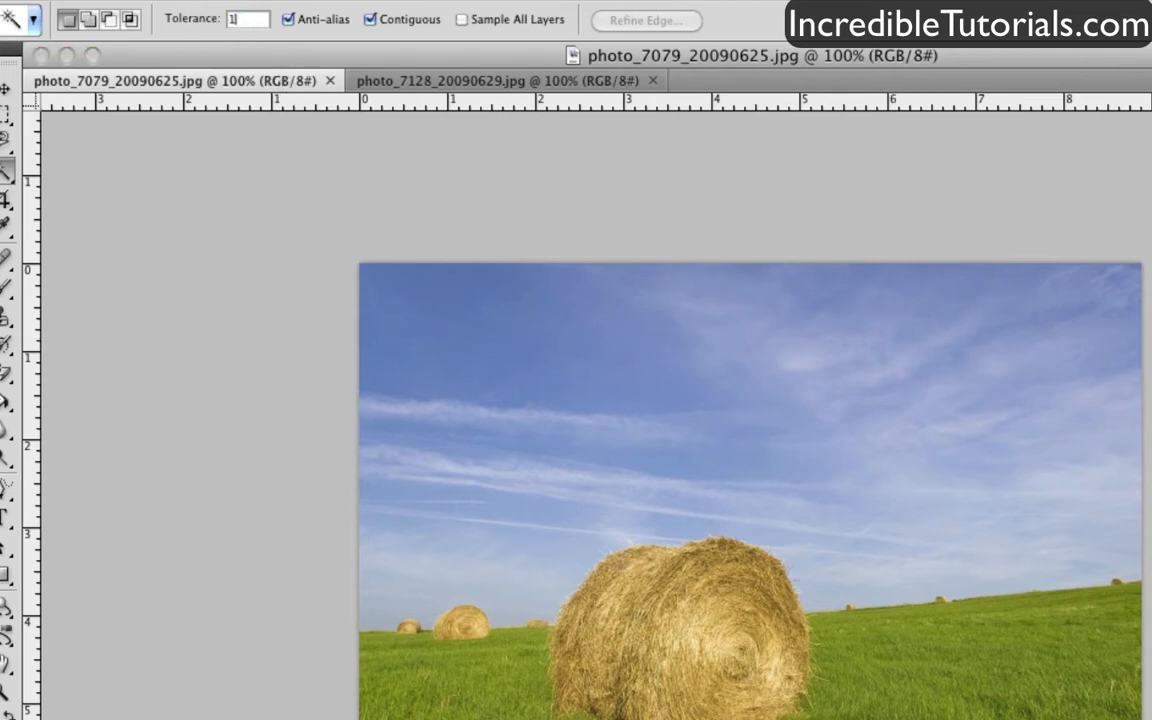
{"action": "type", "text": "10"}
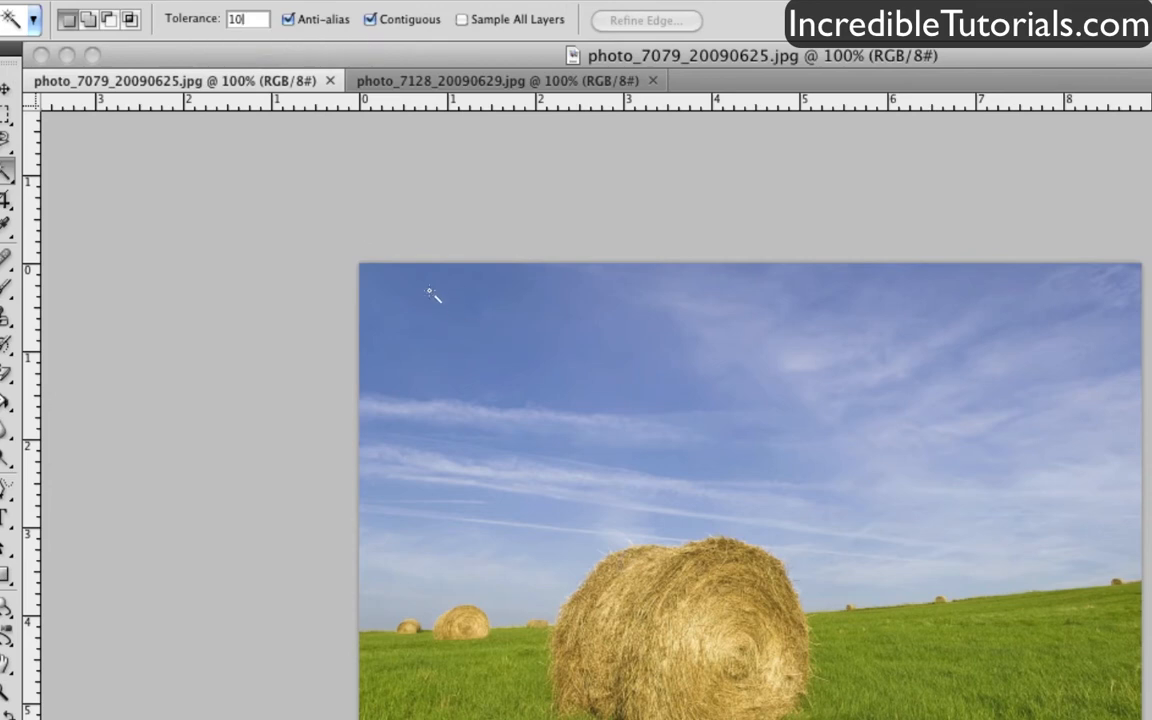
{"action": "left_click", "coordinate": [432, 292]}
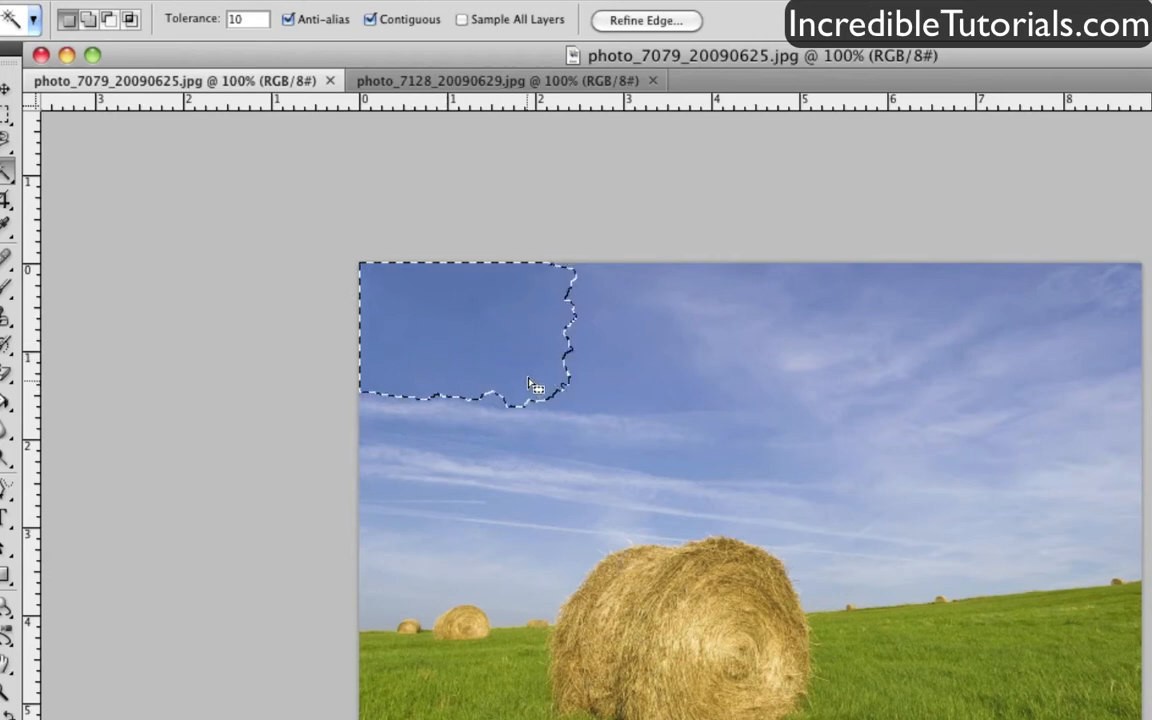
{"action": "mouse_move", "coordinate": [392, 308]}
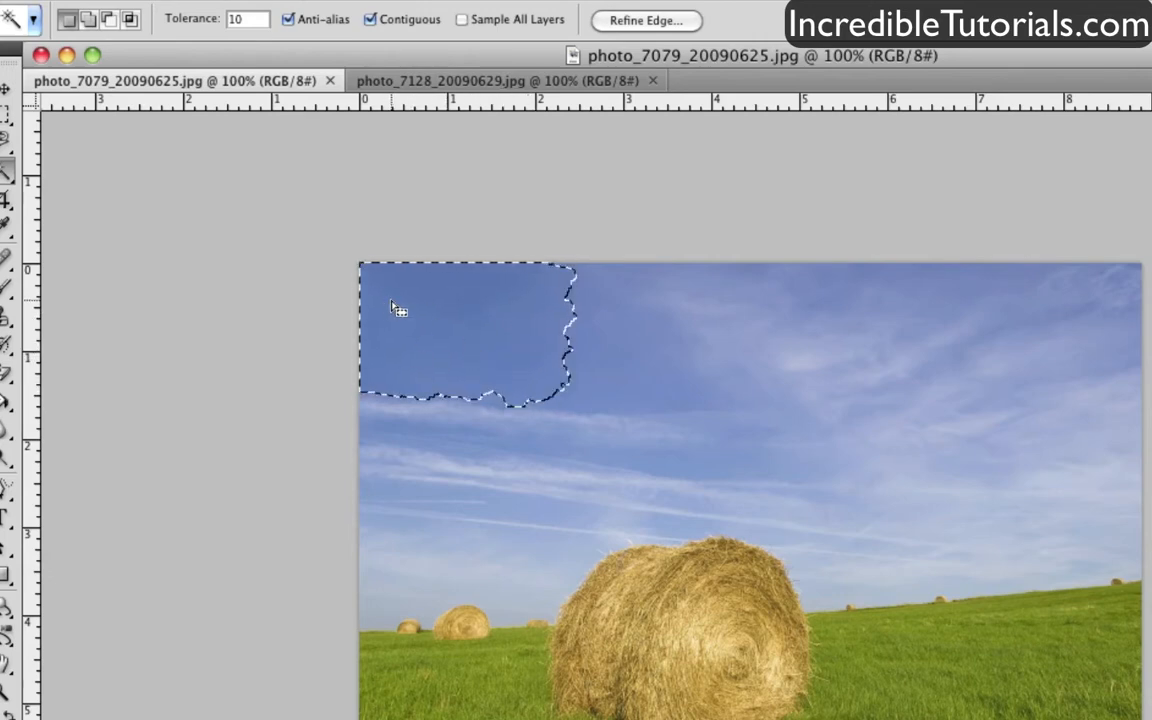
{"action": "mouse_move", "coordinate": [576, 290]}
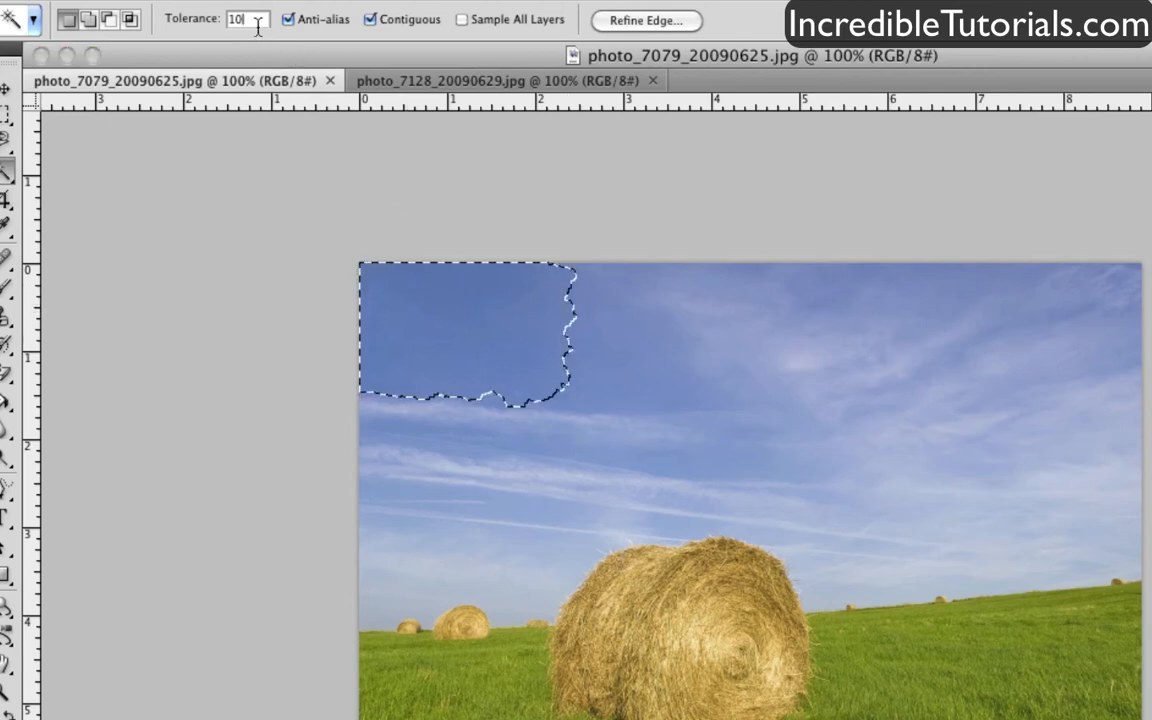
- With tolerance 100, select the whole hay bale photo by clicking the sky
{"action": "type", "text": "100"}
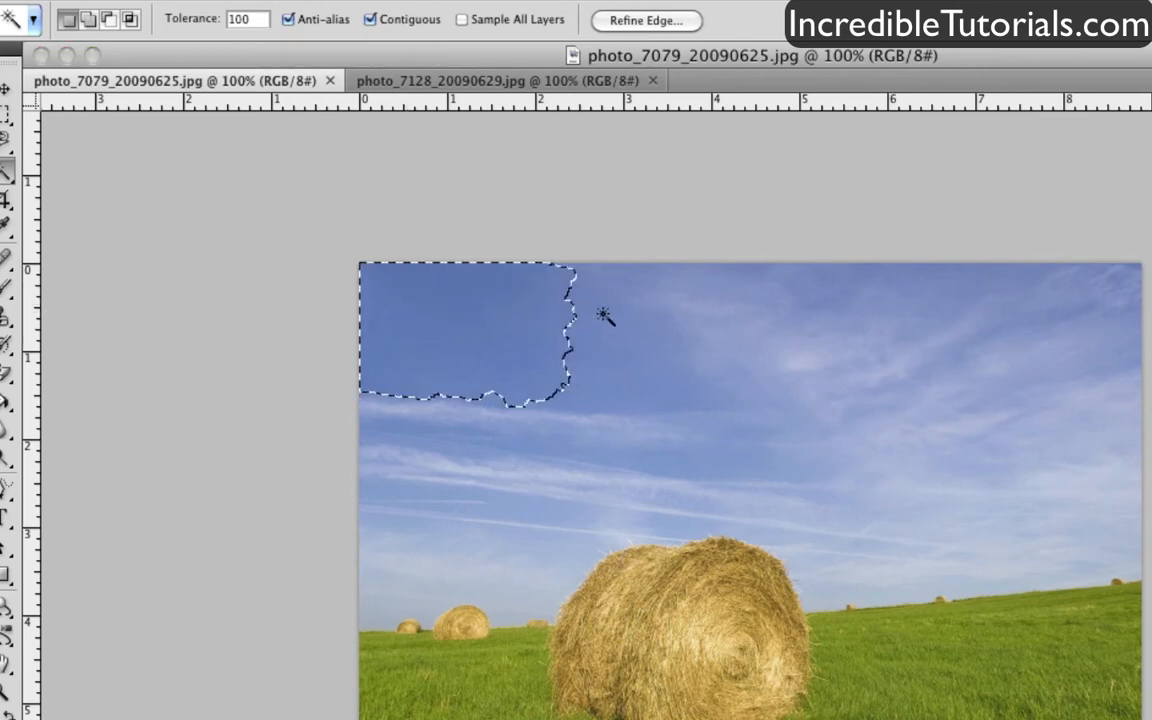
{"action": "left_click", "coordinate": [602, 318]}
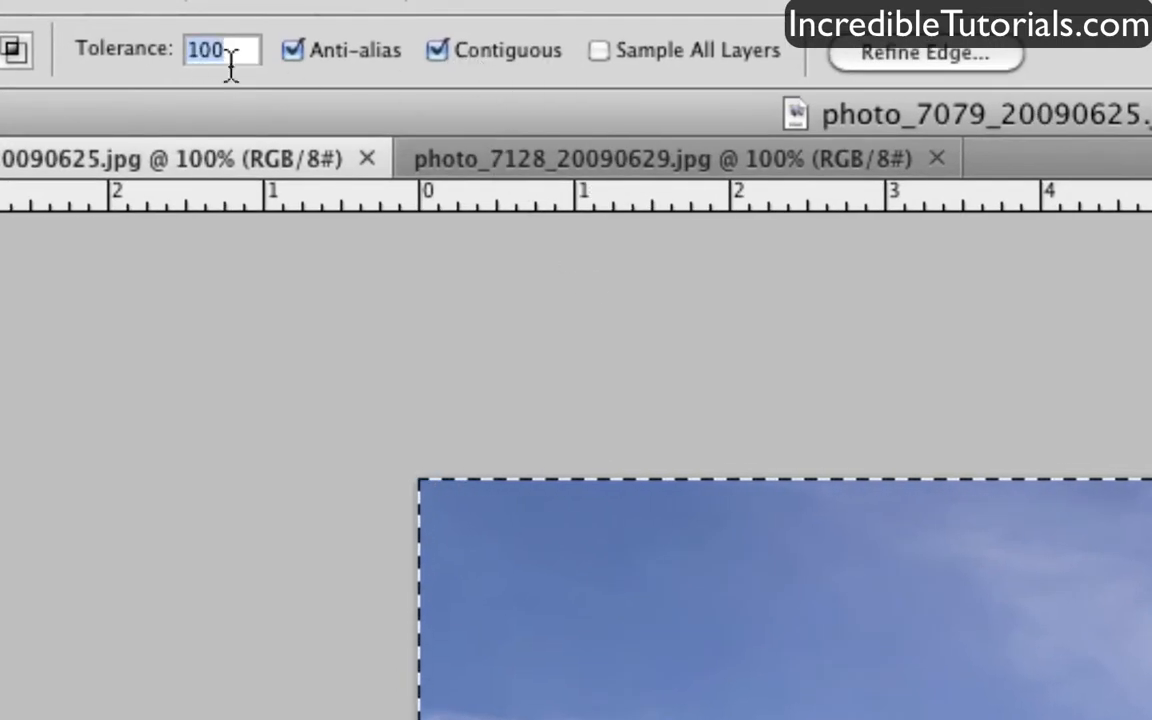
{"action": "mouse_move", "coordinate": [220, 50]}
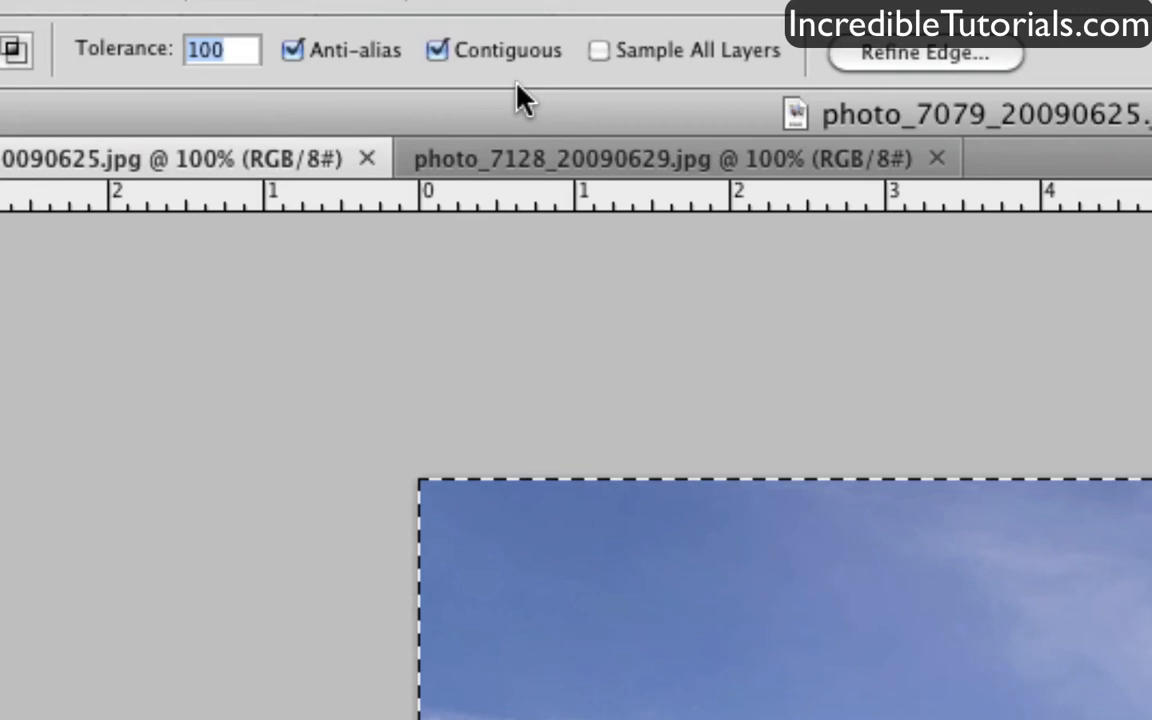
- Deselect, then with tolerance 10 select a small sky patch at the top-left again
{"action": "type", "text": "10"}
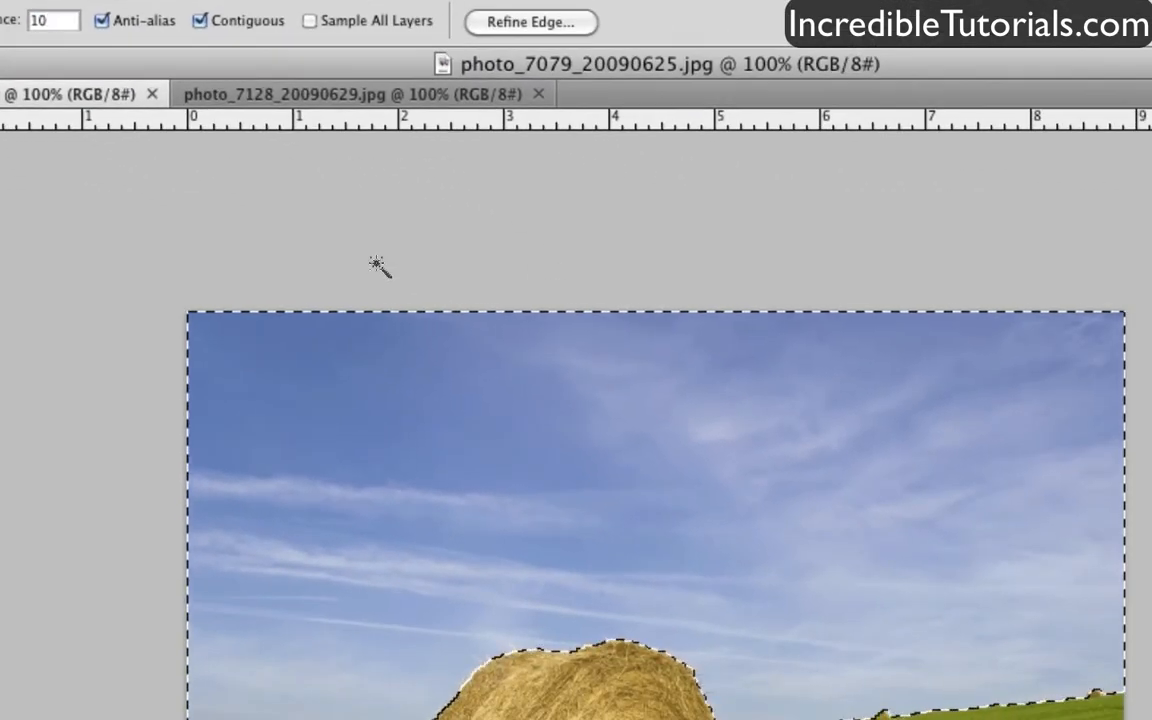
{"action": "key", "text": "cmd+d"}
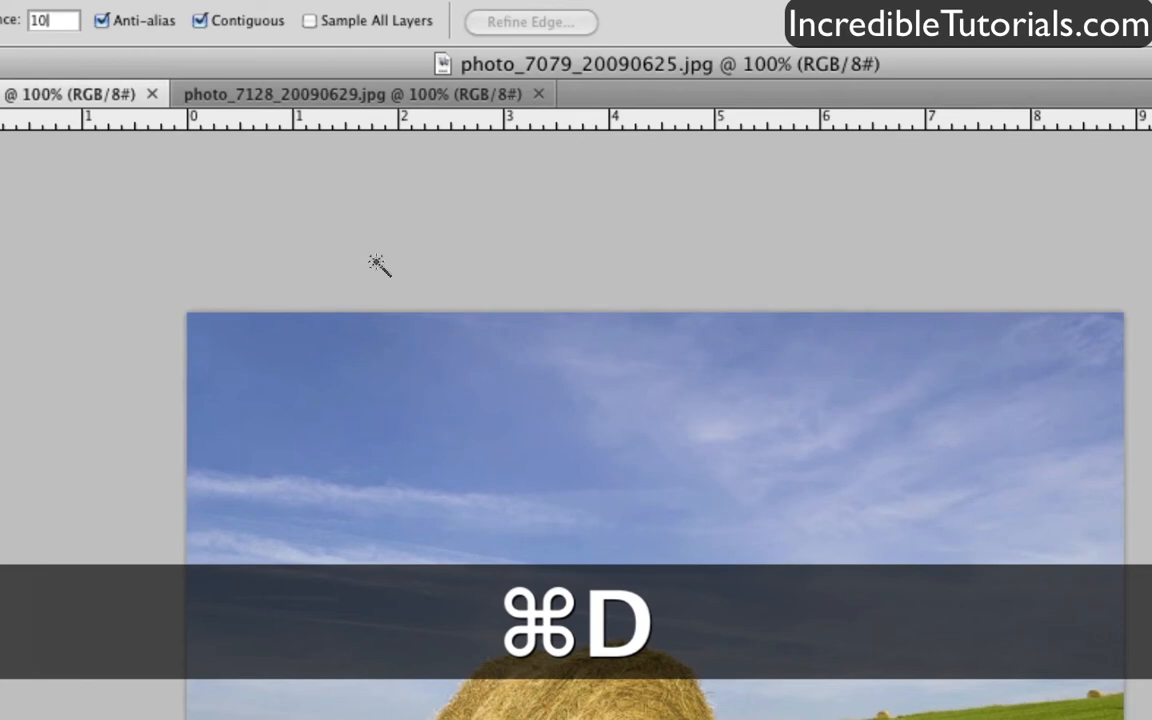
{"action": "key", "text": "cmd+d"}
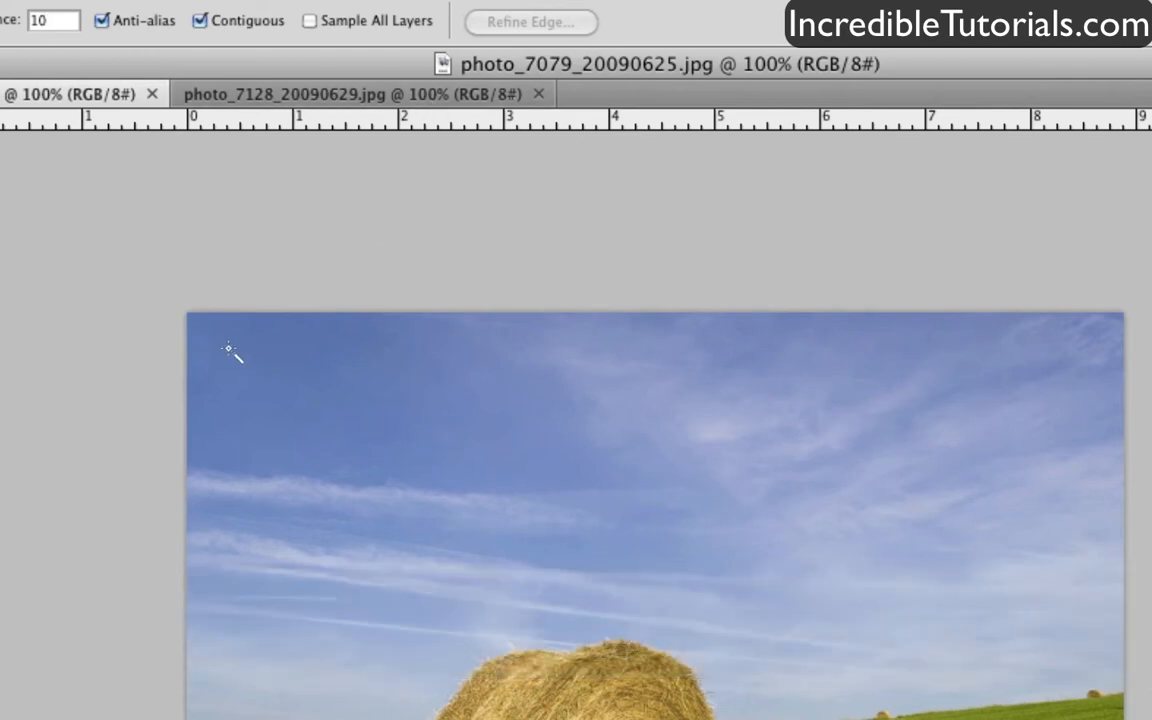
{"action": "left_click", "coordinate": [228, 348]}
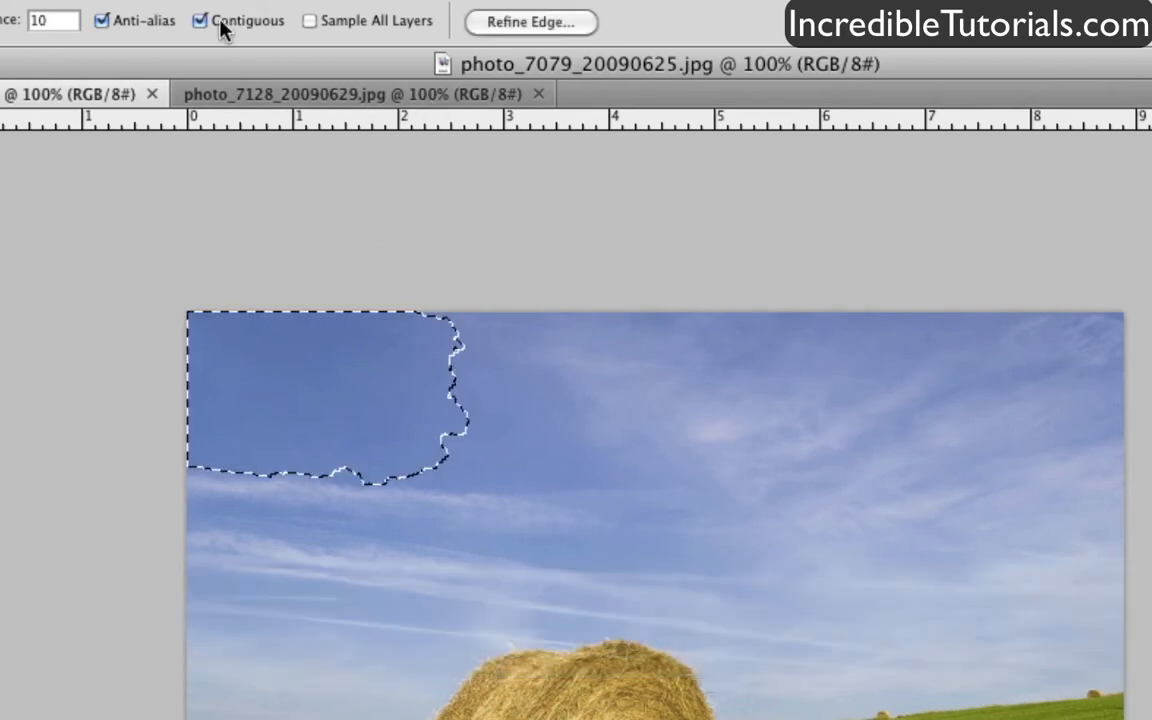
{"action": "mouse_move", "coordinate": [250, 66]}
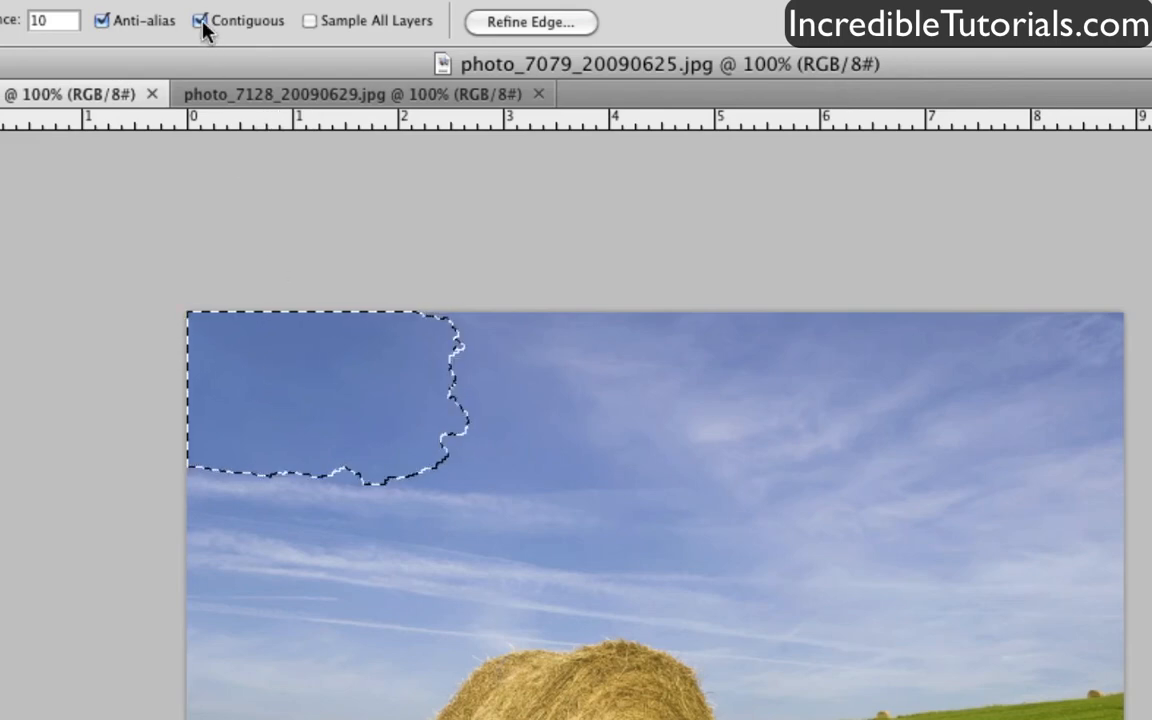
- Turn off Contiguous so matching sky tones are selected anywhere in the photo
{"action": "left_click", "coordinate": [200, 20]}
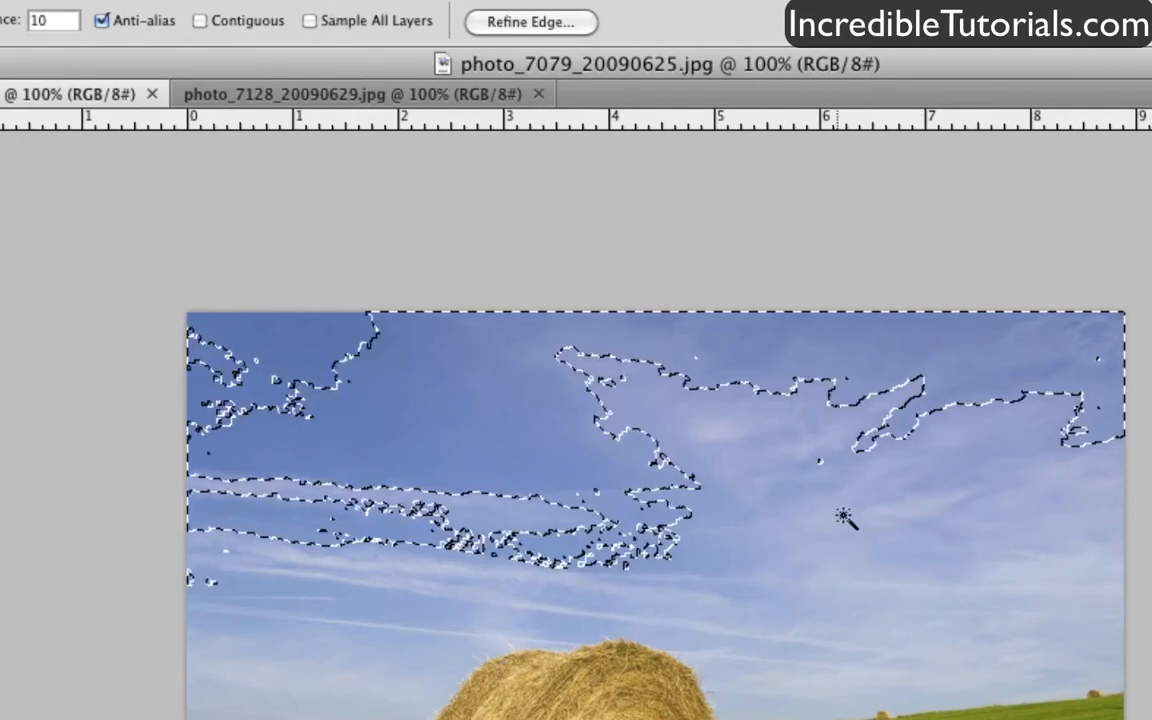
{"action": "mouse_move", "coordinate": [884, 670]}
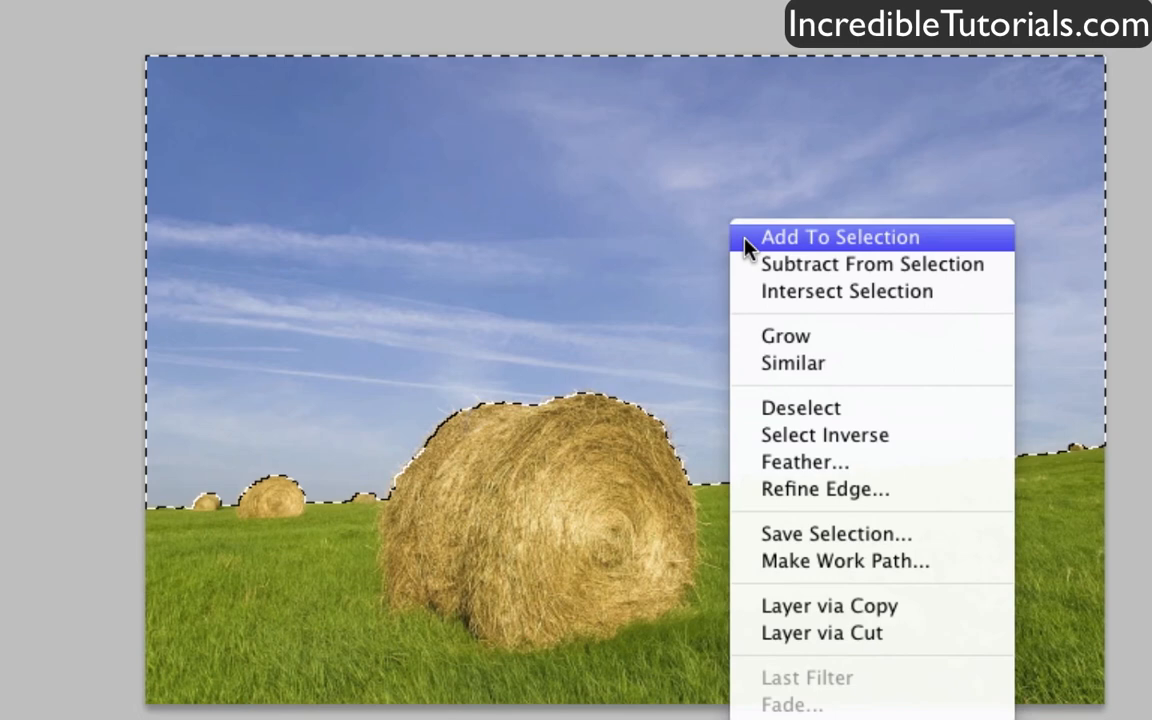
{"action": "mouse_move", "coordinate": [874, 428]}
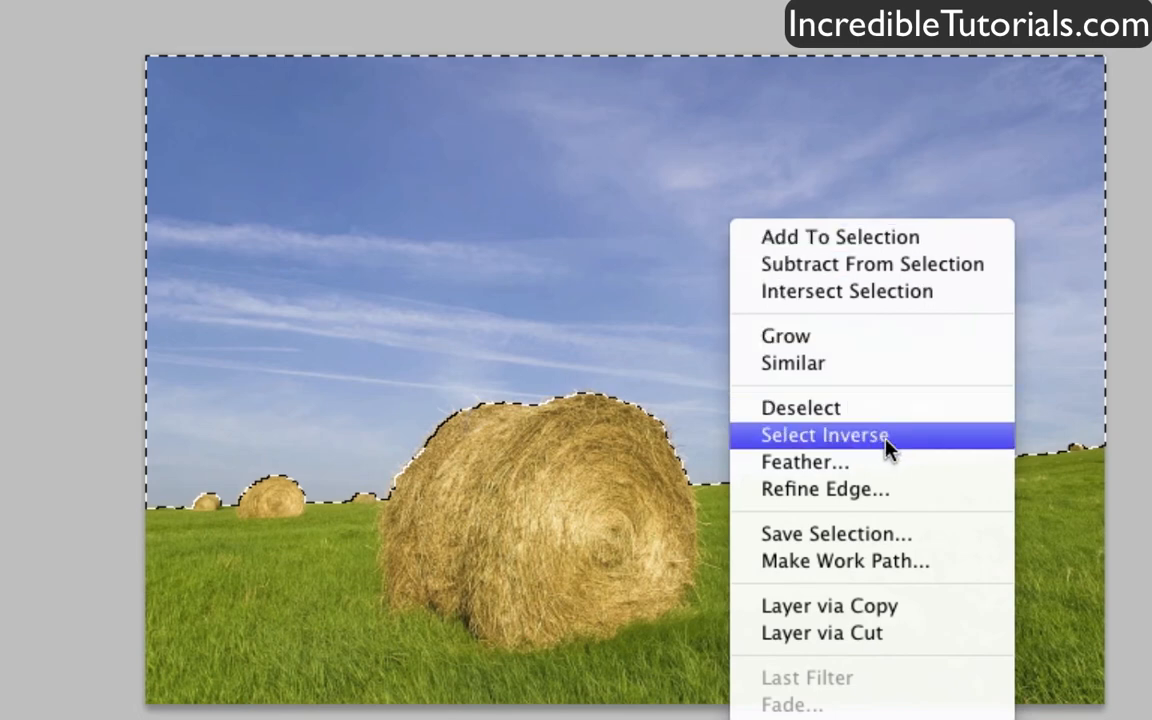
- Invert the selection via Select Inverse so the field and hay bales are selected
{"action": "left_click", "coordinate": [824, 436]}
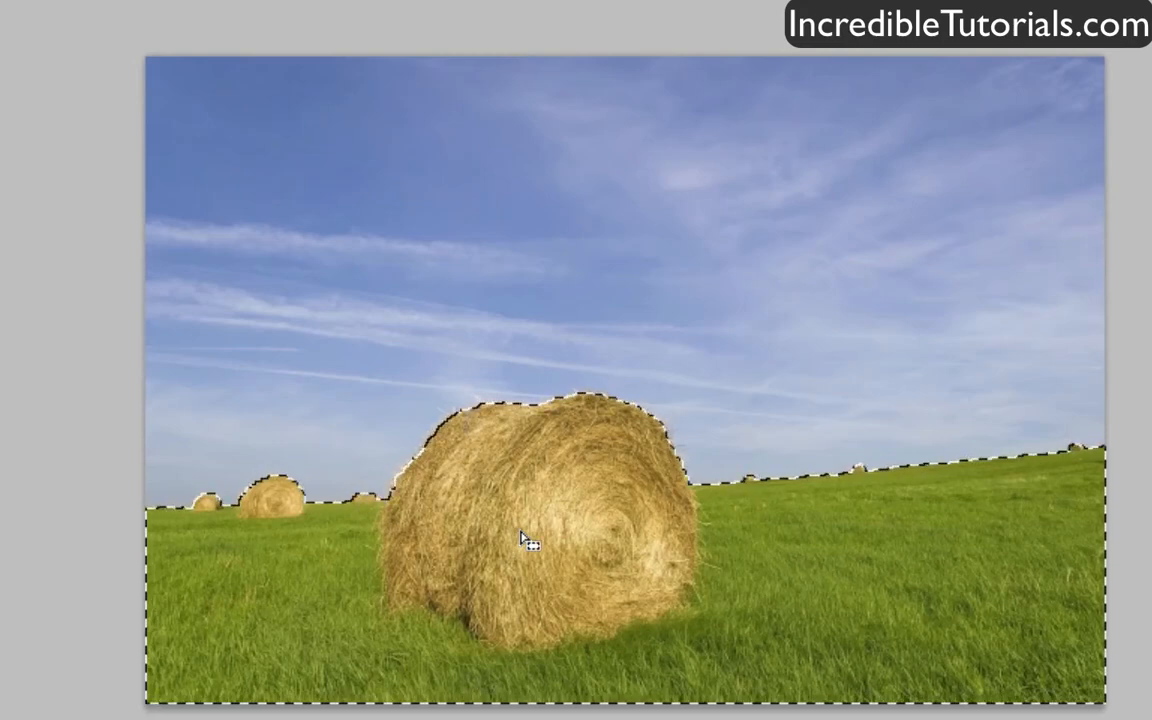
- Copy the field, switch to photo_7128 and paste it as Layer 1 at the bottom
{"action": "key", "text": "cmd+c"}
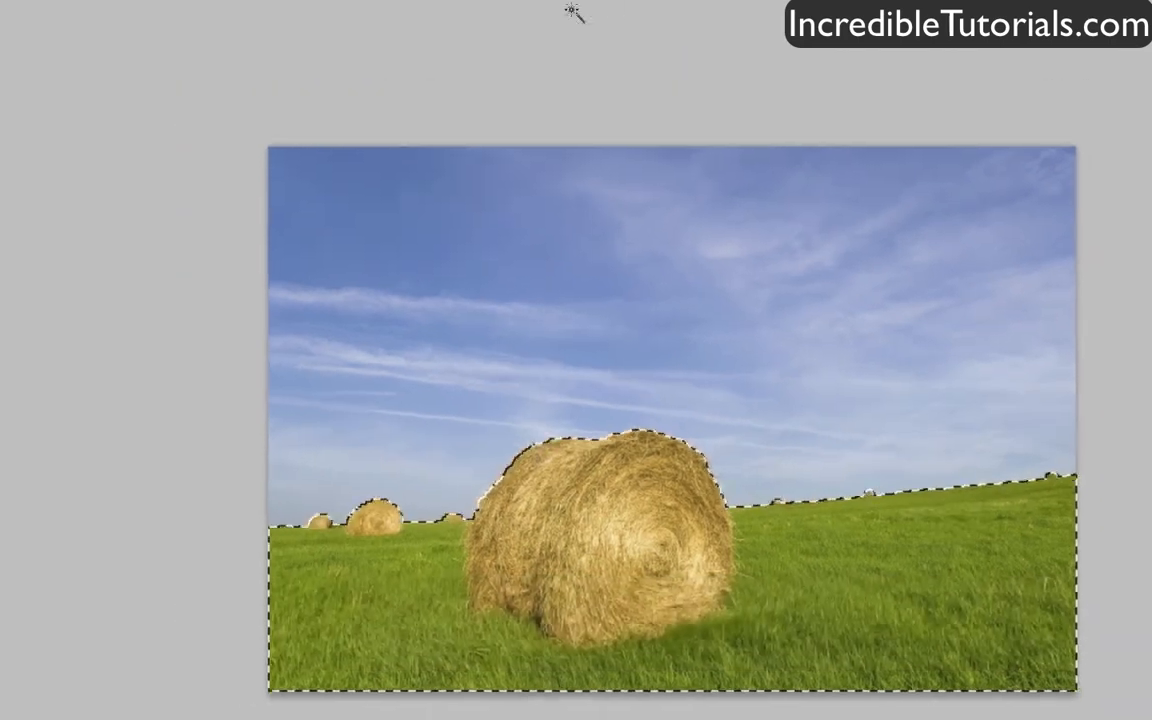
{"action": "left_click", "coordinate": [450, 12]}
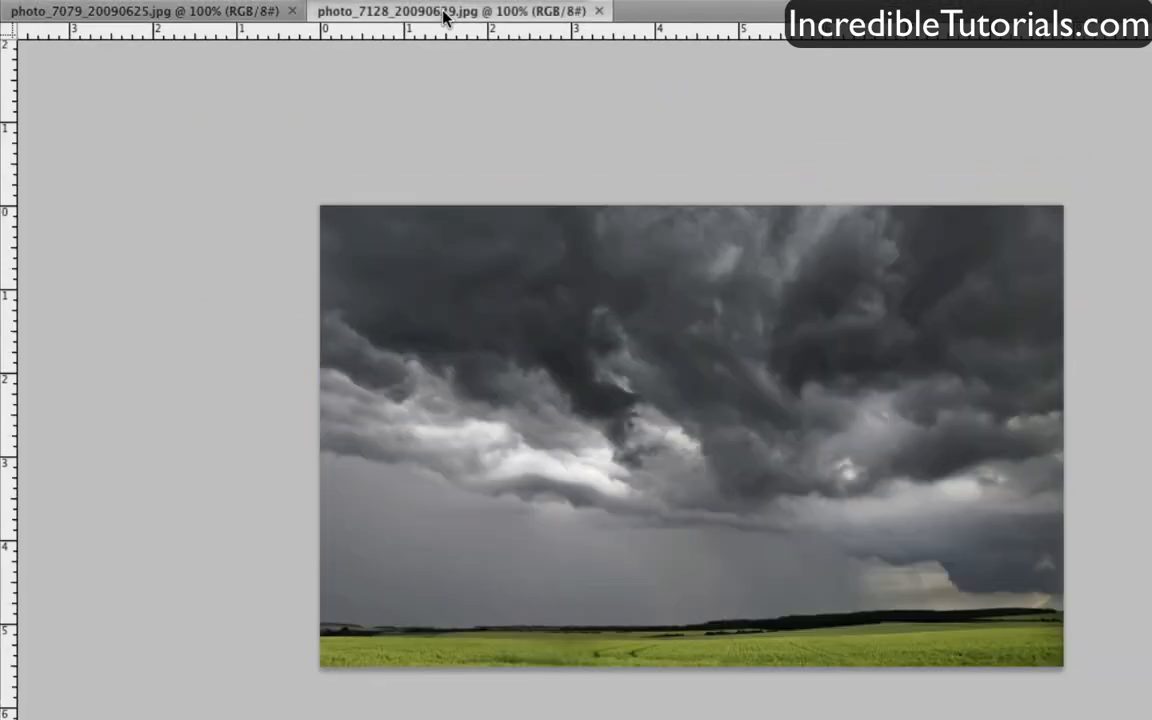
{"action": "key", "text": "cmd"}
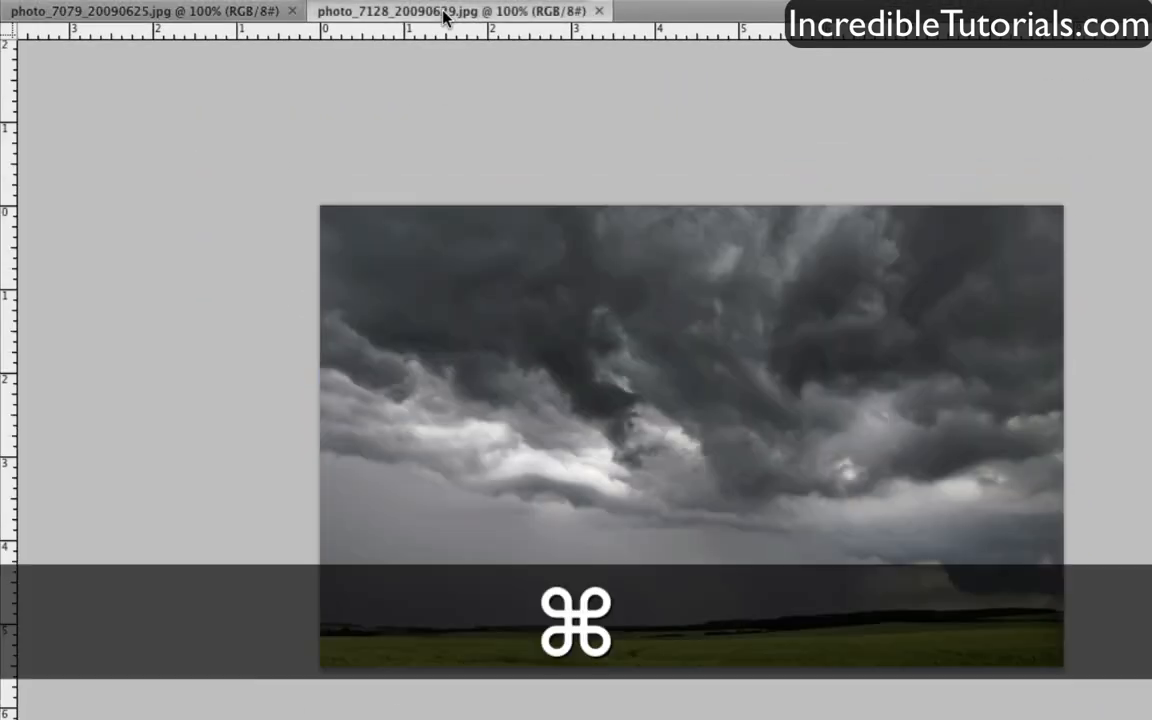
{"action": "key", "text": "cmd+v"}
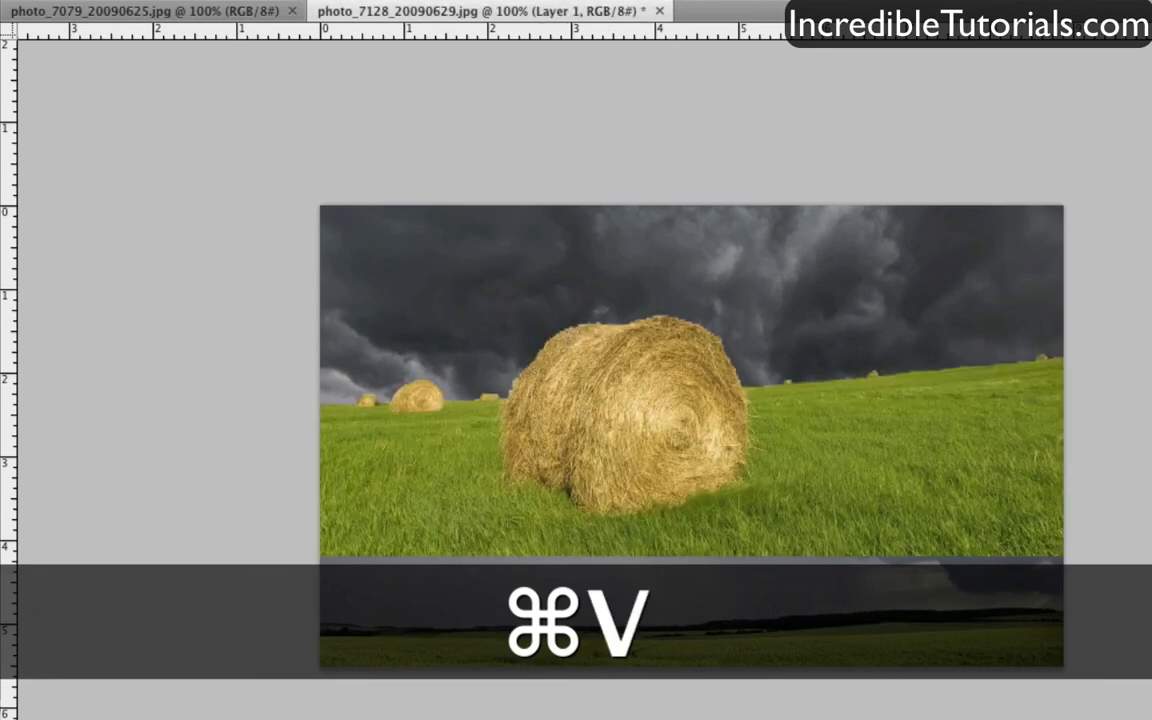
{"action": "key", "text": "cmd+v"}
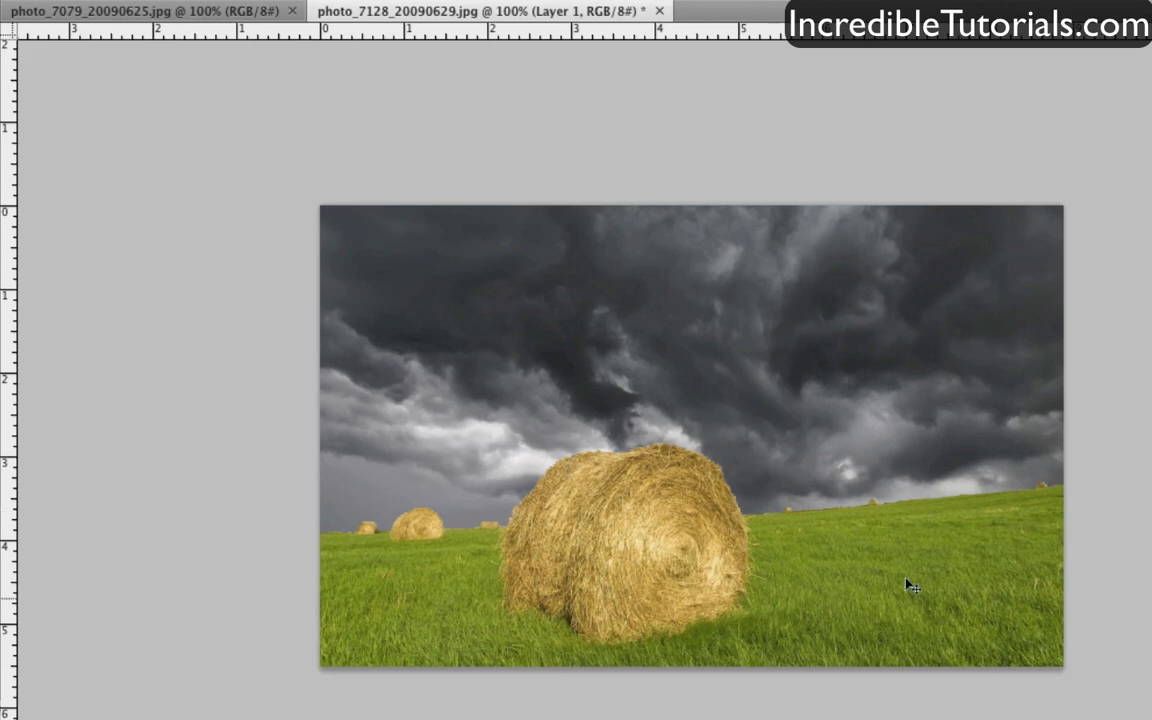
{"action": "mouse_move", "coordinate": [868, 616]}
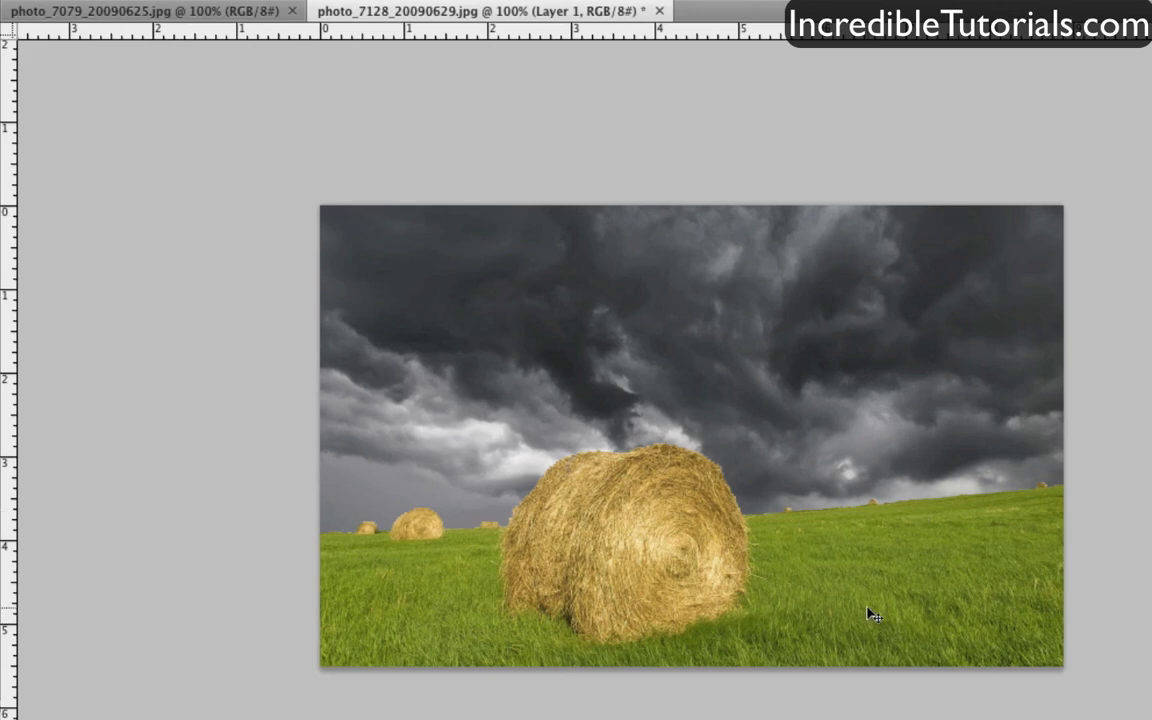